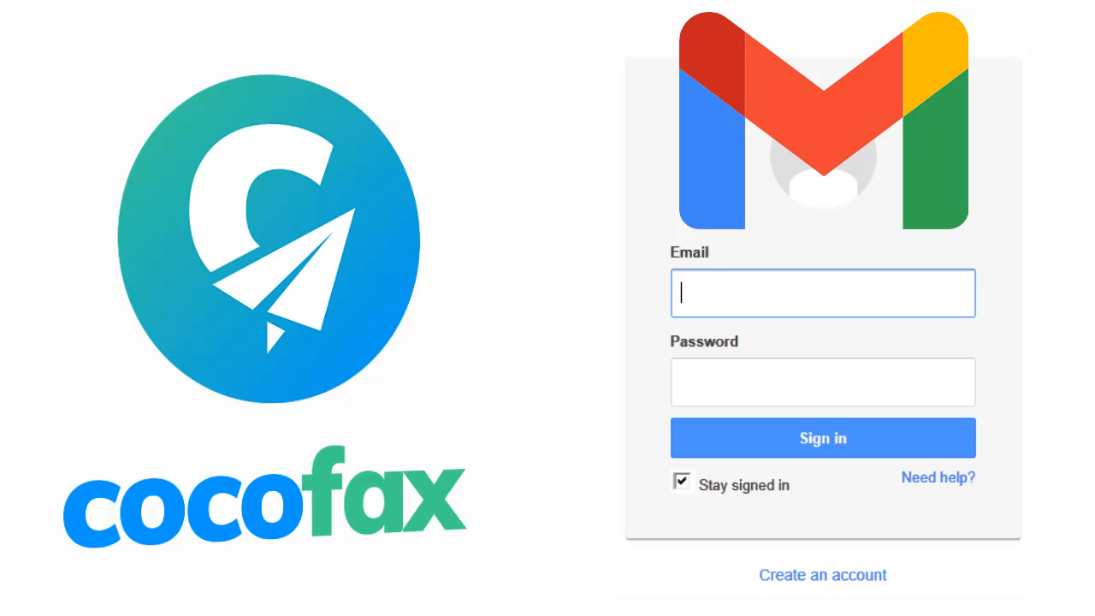
Enter cocofax.com in the Chrome address bar to head to the CocoFax site.
{"action": "type", "text": "cocofax.com"}
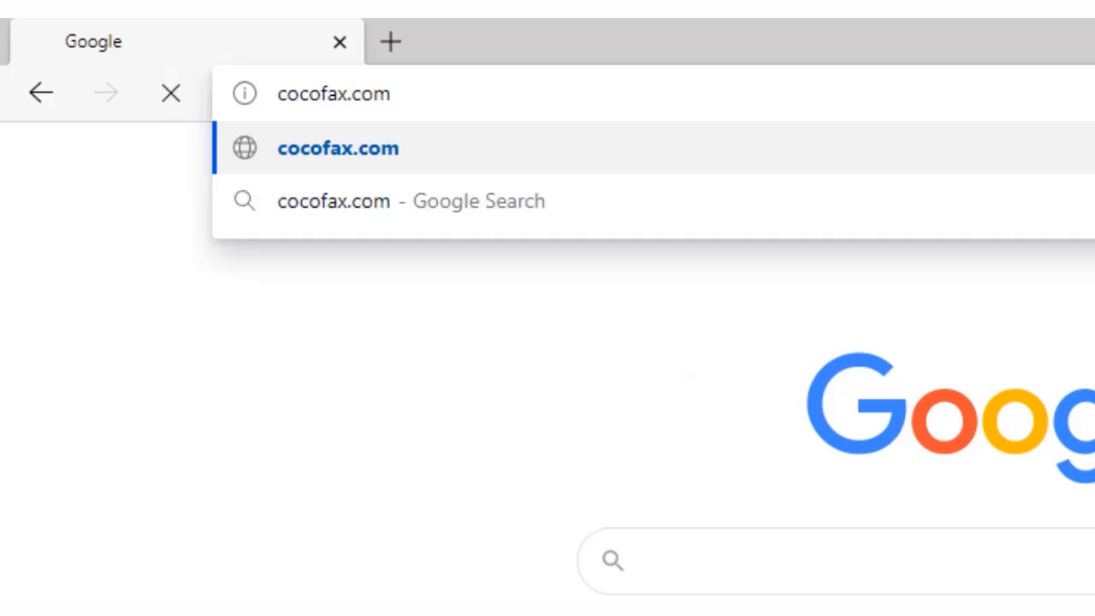
Load the CocoFax site from the cocofax.com address-bar suggestion.
{"action": "left_click", "coordinate": [339, 147]}
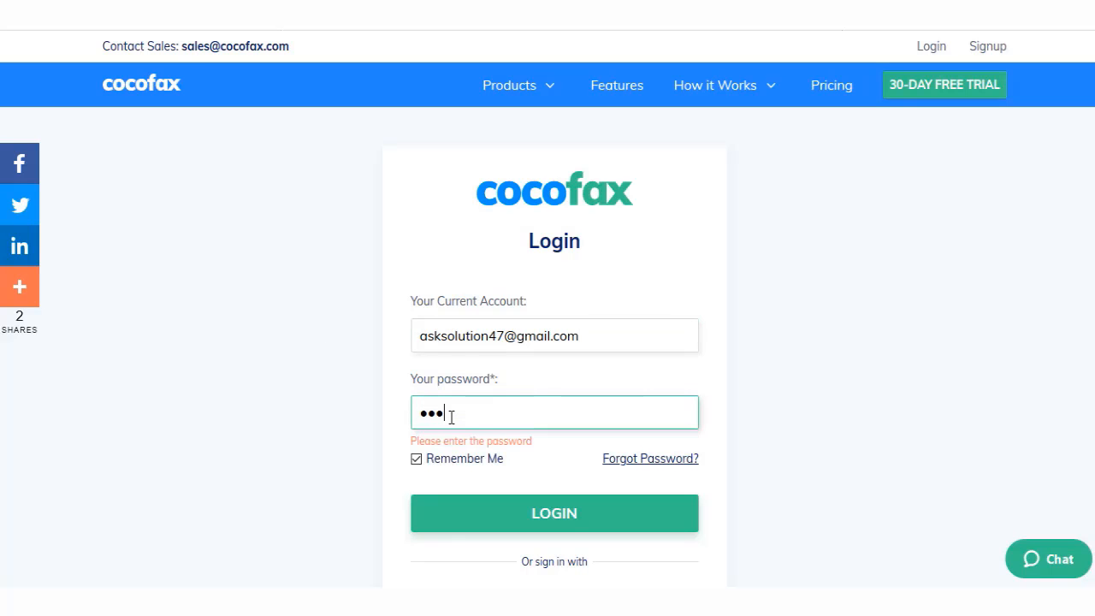
Log in to the CocoFax account with the entered password.
{"action": "left_click", "coordinate": [554, 513]}
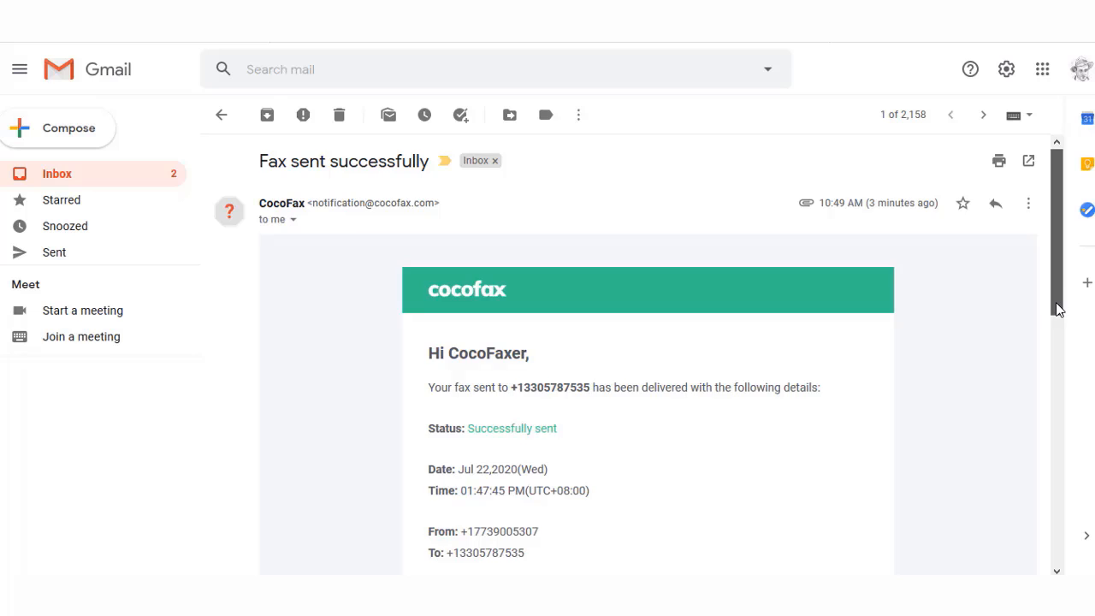
{"action": "scroll", "scroll_direction": "down", "scroll_amount": 3}
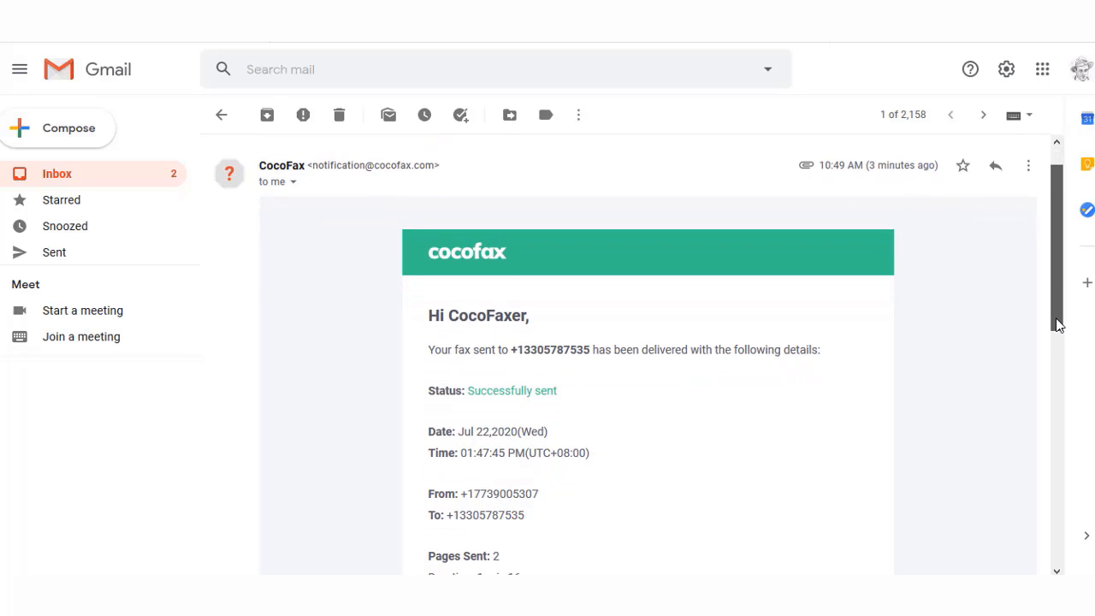
{"action": "scroll", "scroll_direction": "down", "scroll_amount": 3}
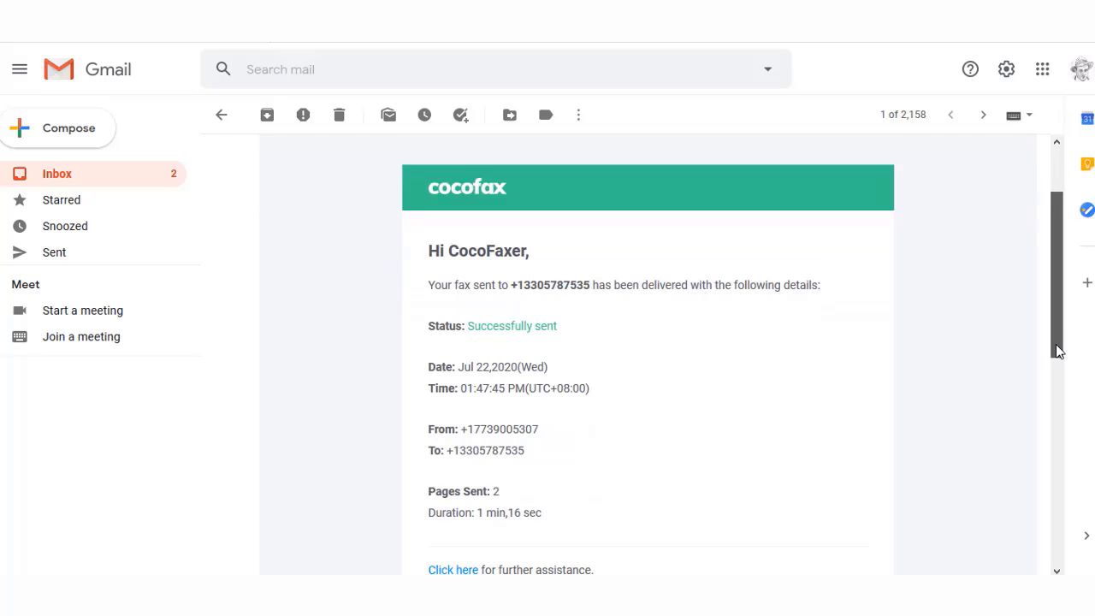
{"action": "scroll", "scroll_direction": "down", "scroll_amount": 3}
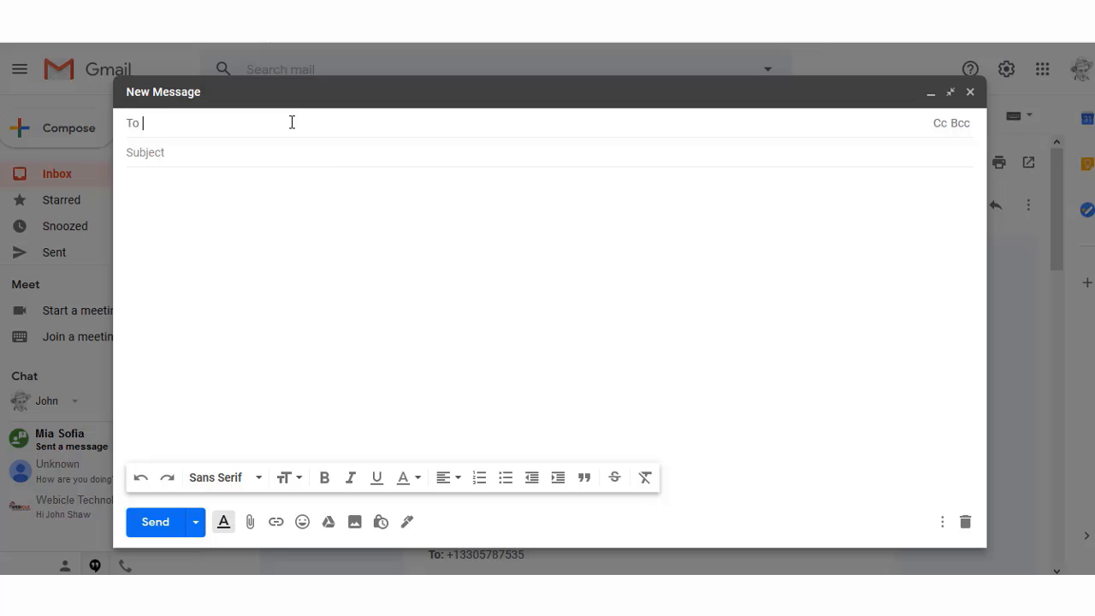
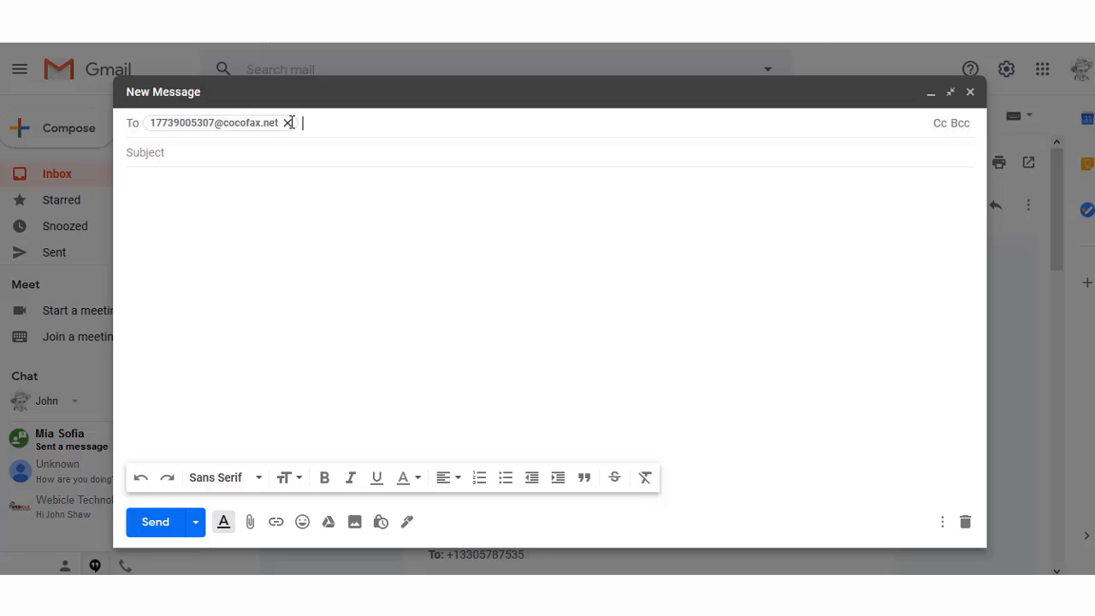
{"action": "type", "text": "Tes"}
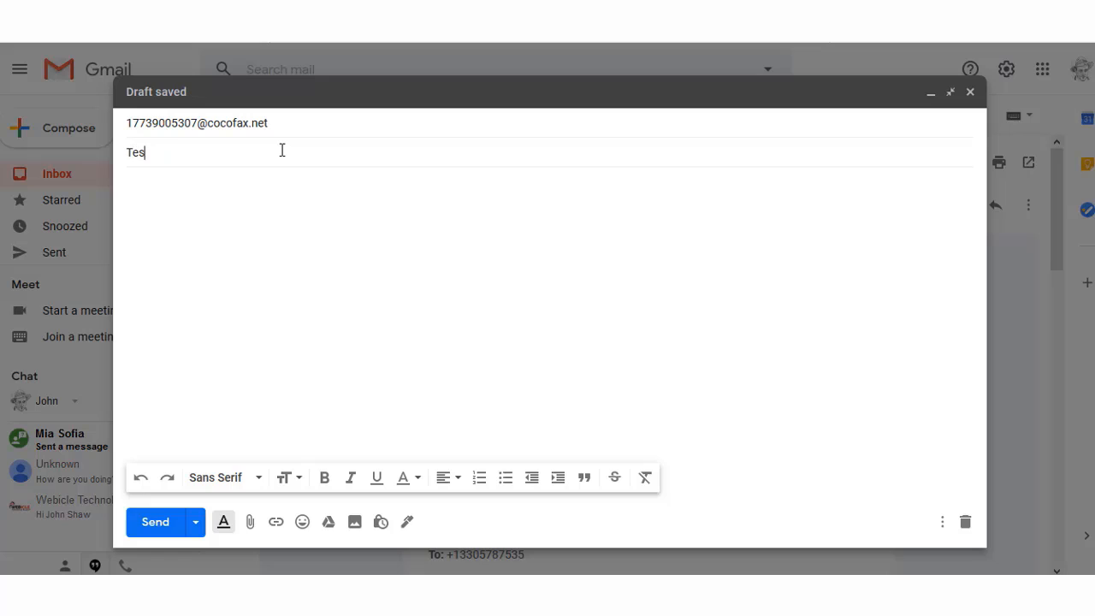
{"action": "type", "text": "Testing Email"}
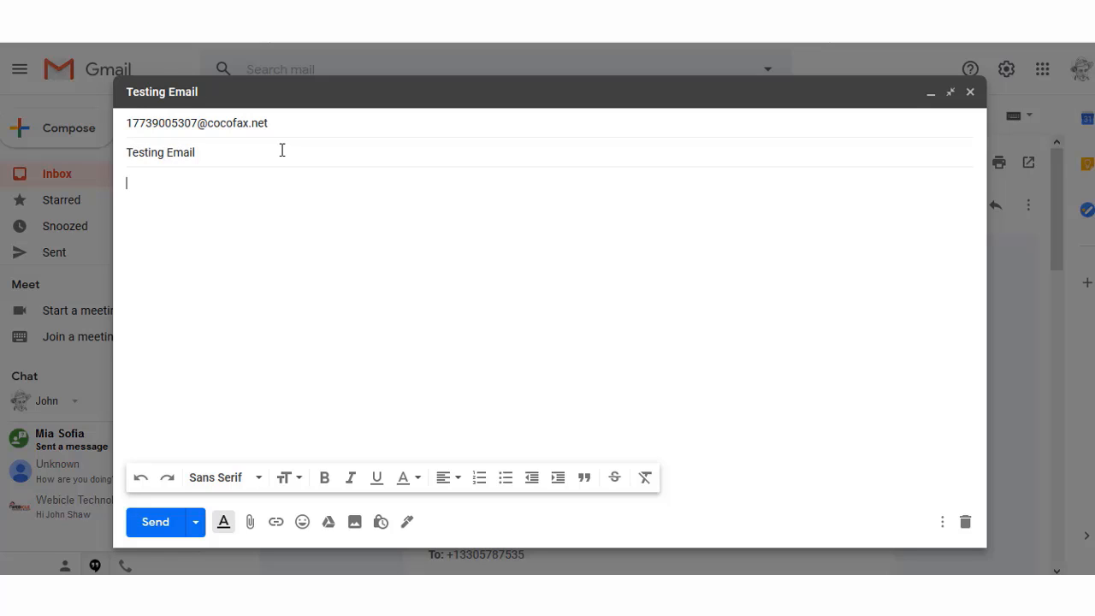
{"action": "type", "text": "Gmail t"}
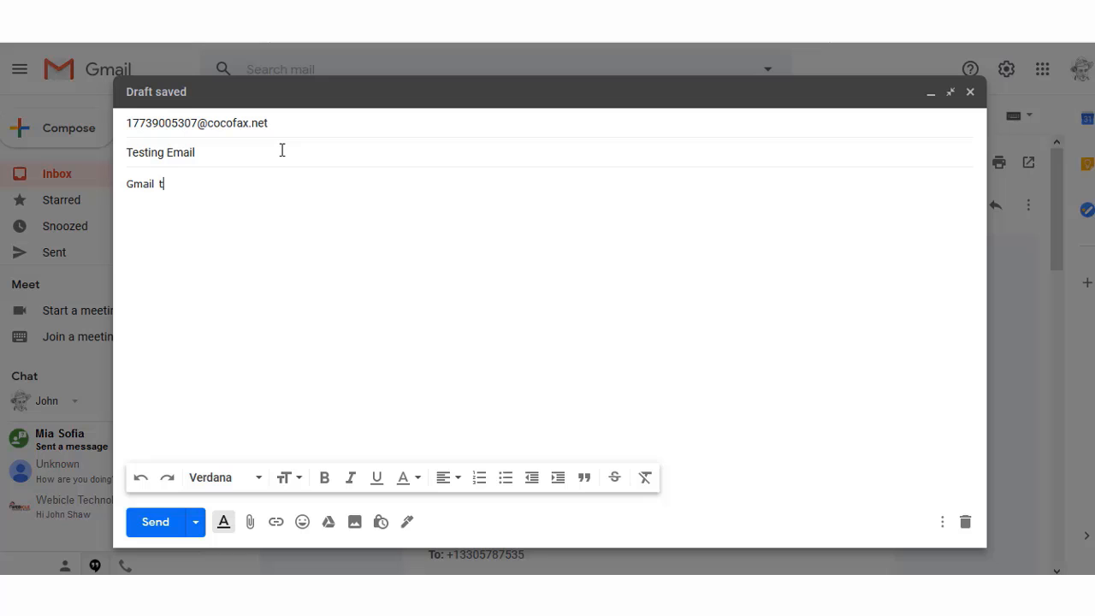